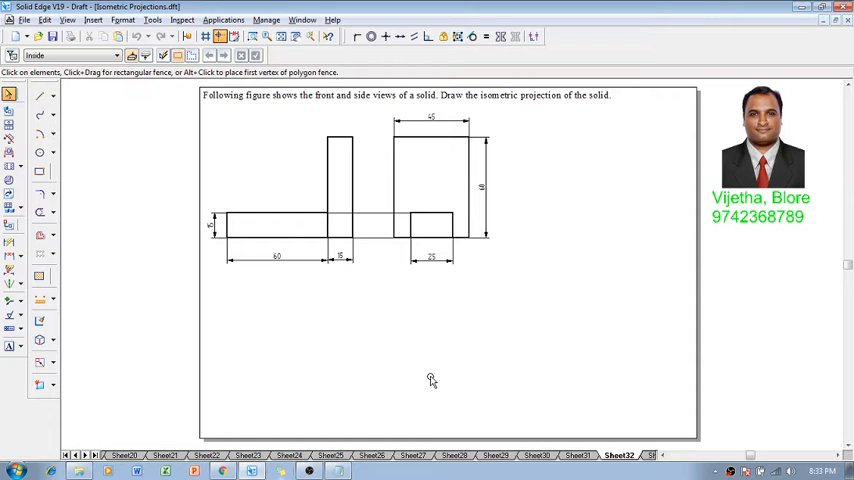
mouse_move(156, 276)
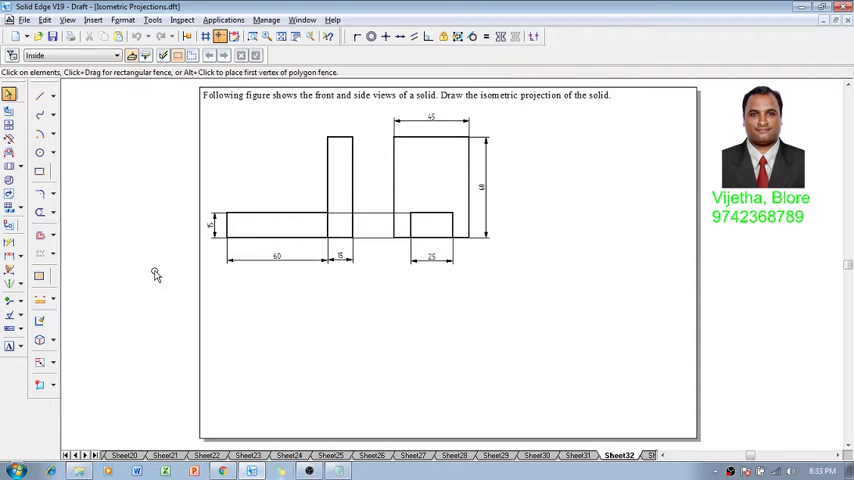
mouse_move(516, 272)
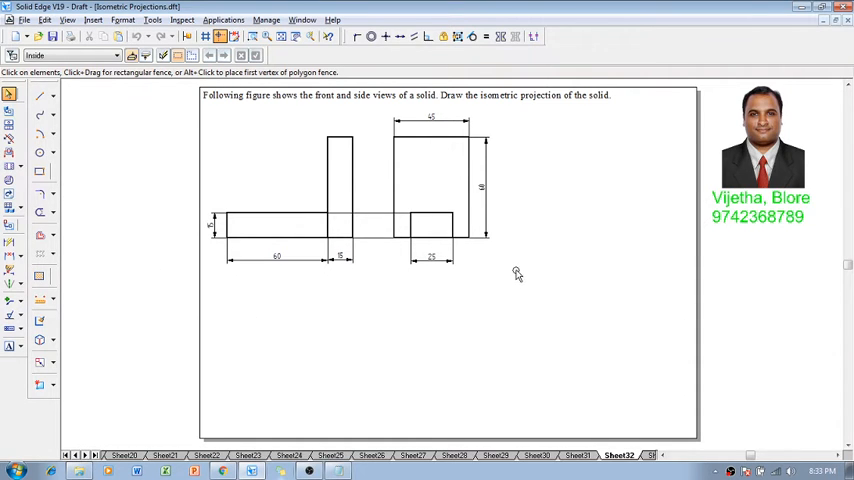
mouse_move(418, 152)
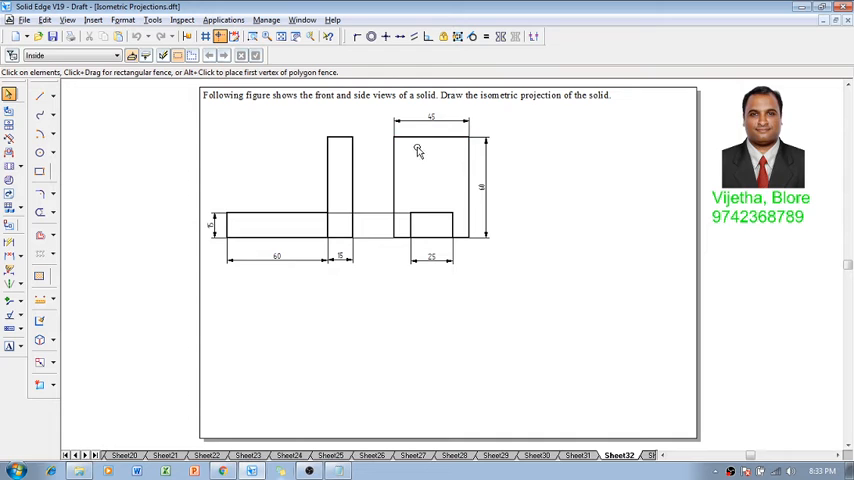
mouse_move(496, 252)
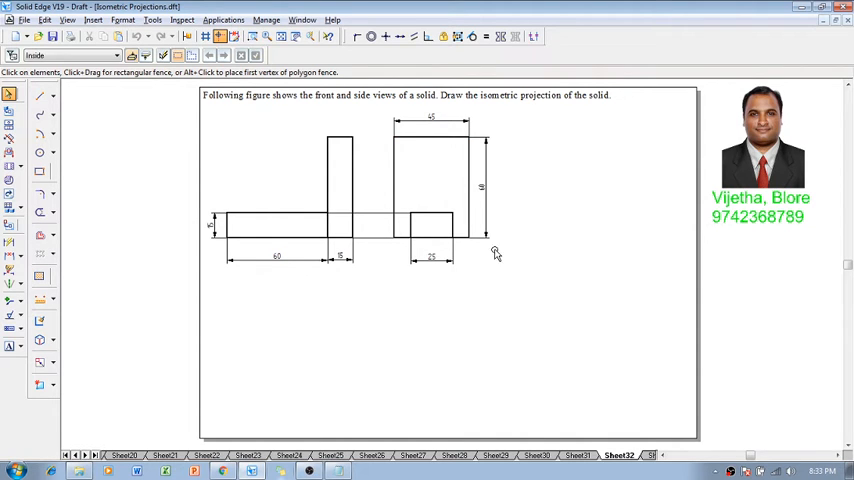
Step: Check the 45 width dimension on the side view and switch to the Line tool
left_click(432, 120)
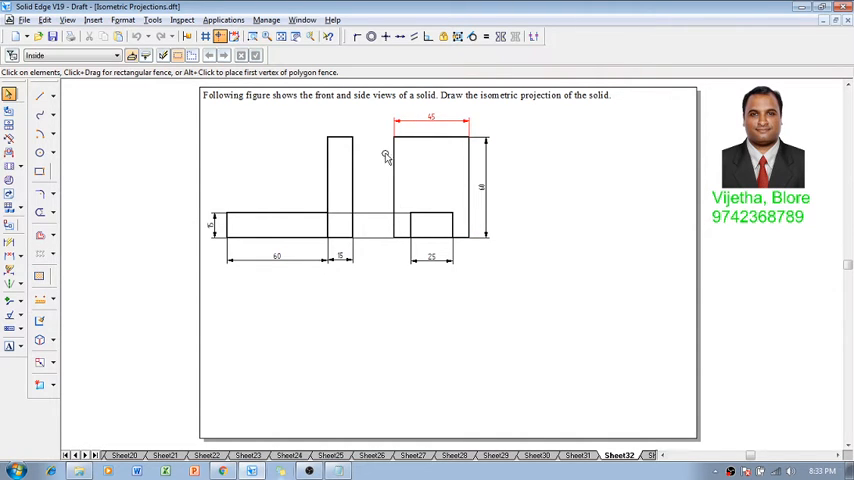
left_click(38, 96)
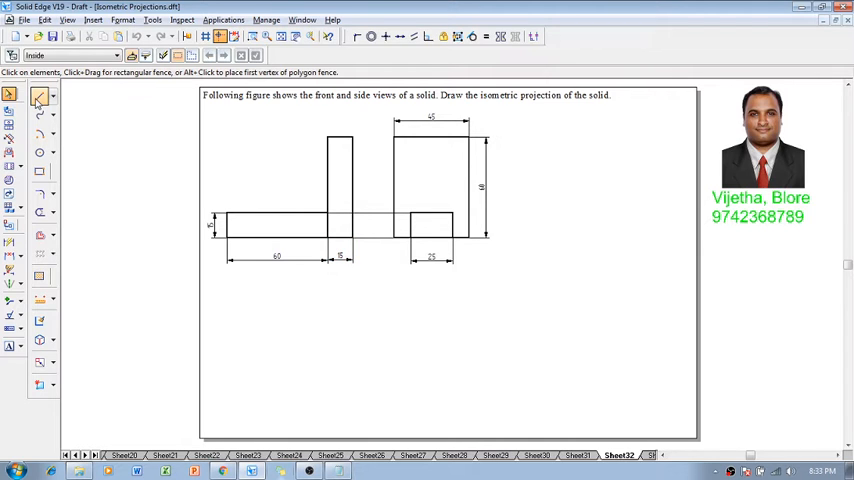
Step: Draw a closed parallelogram face with 30° sloped and vertical edges for the tall block
left_click(40, 96)
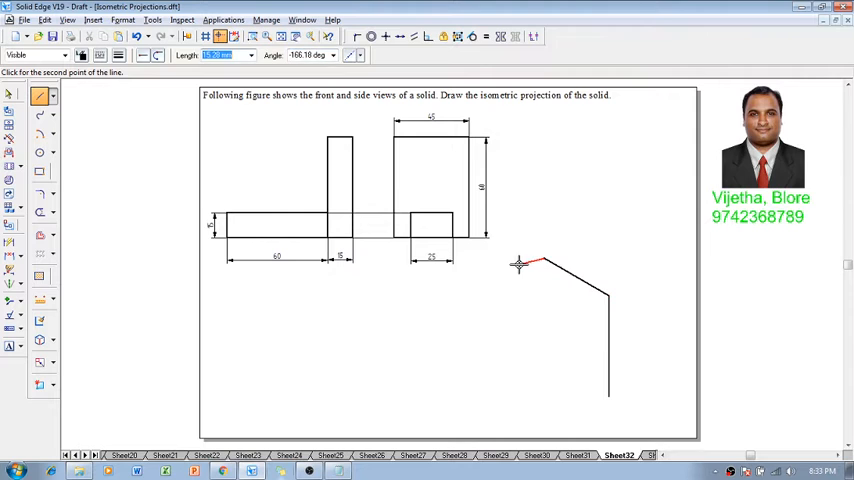
left_click(544, 336)
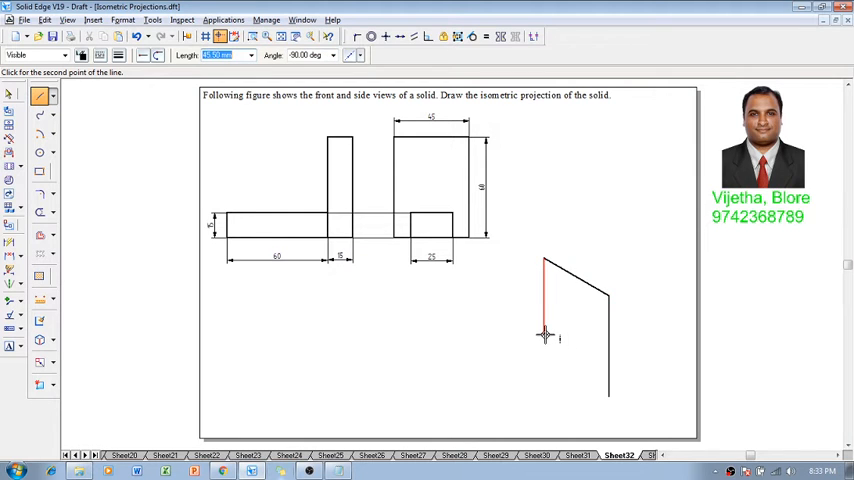
left_click(544, 336)
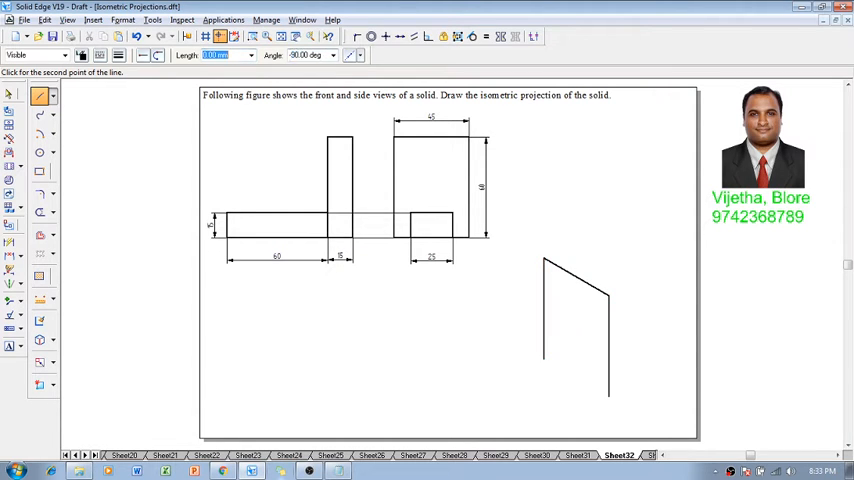
left_click(608, 396)
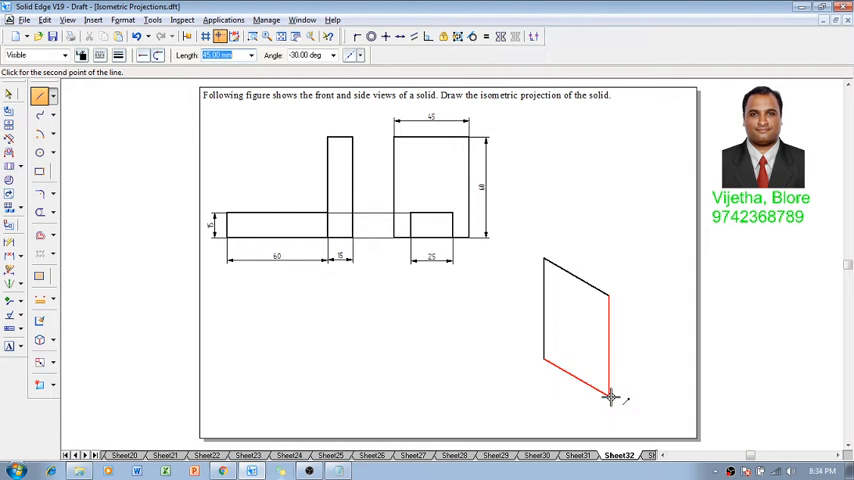
left_click(608, 396)
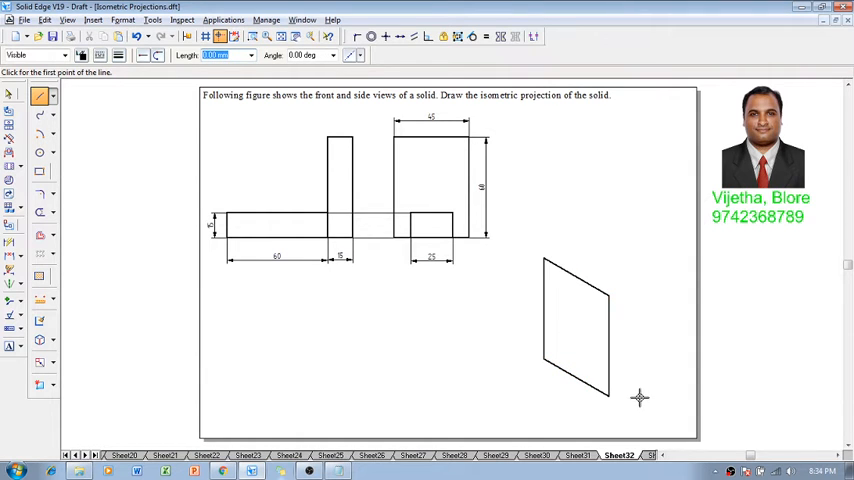
mouse_move(612, 398)
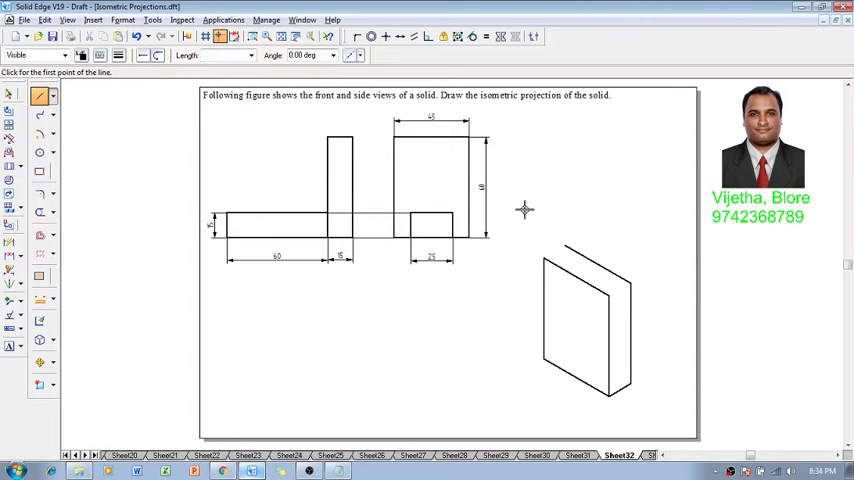
Step: Draw the back top edge at 30° to close the tall block as an isometric box
left_click(548, 258)
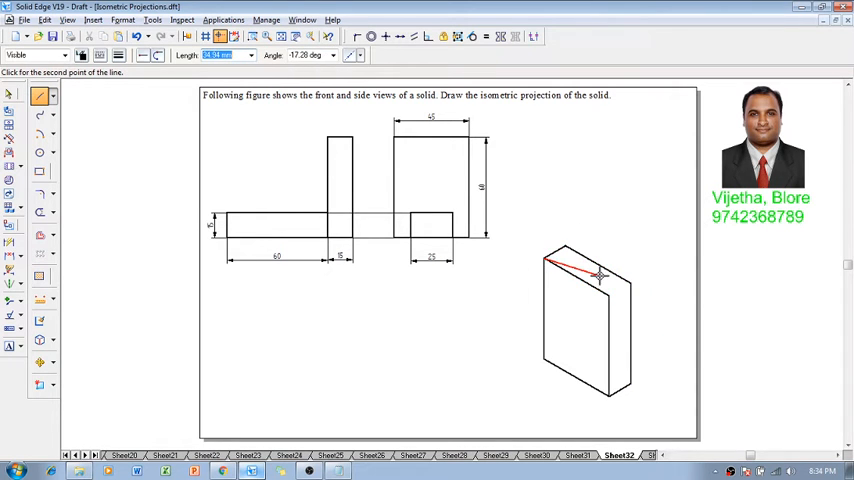
left_click(630, 284)
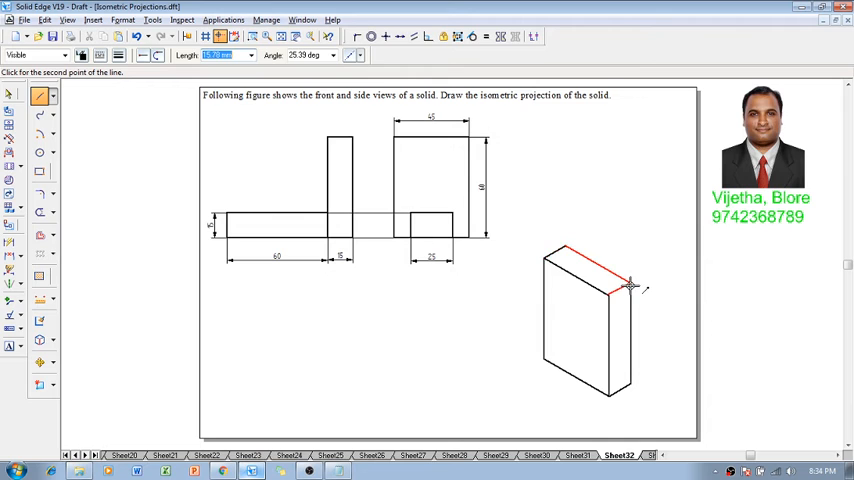
left_click(632, 288)
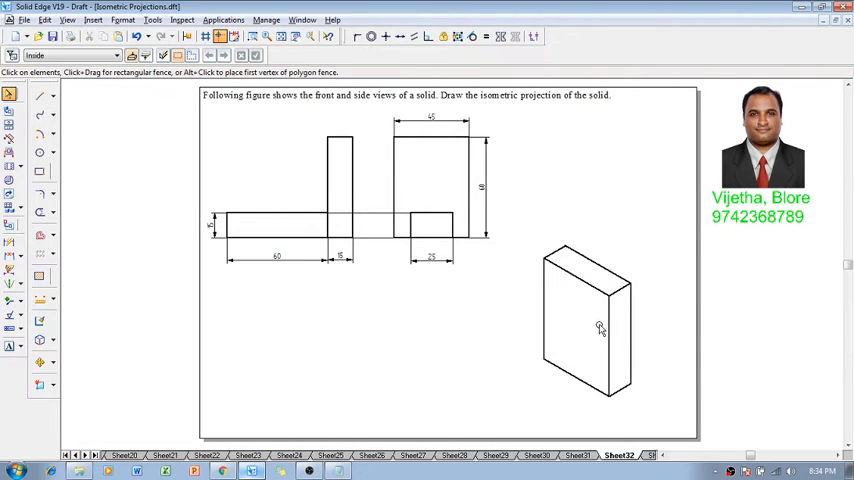
mouse_move(636, 308)
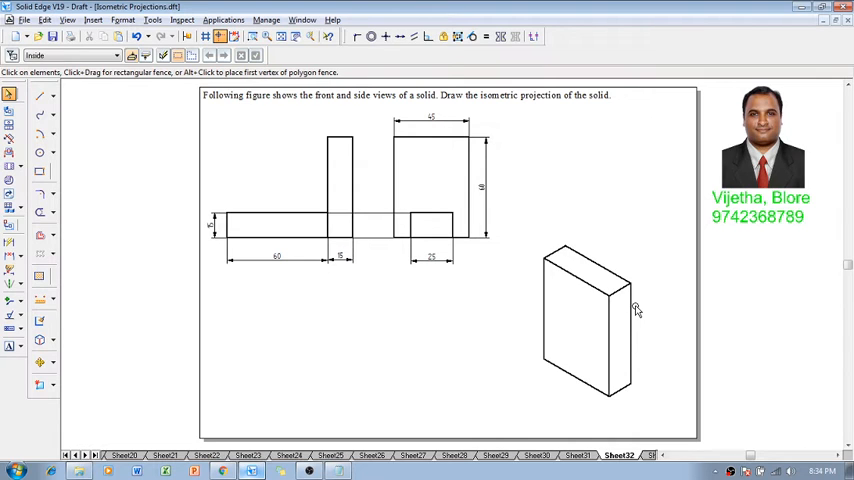
mouse_move(444, 228)
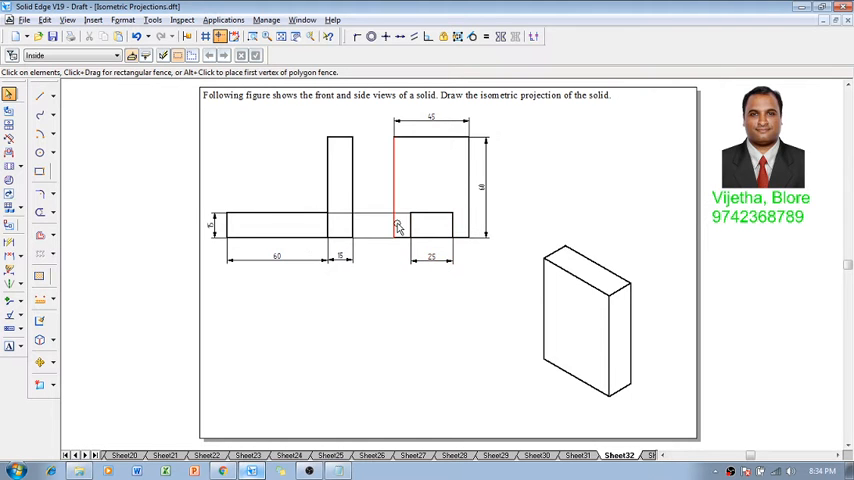
Step: Draw the base block's 15-deep end face and long 30° receding edge, then select the end face for copying
left_click(40, 96)
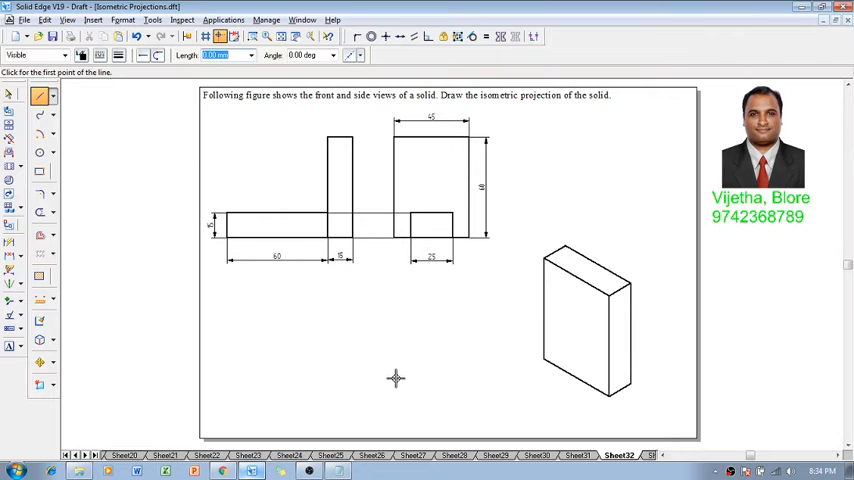
left_click(396, 378)
type("15")
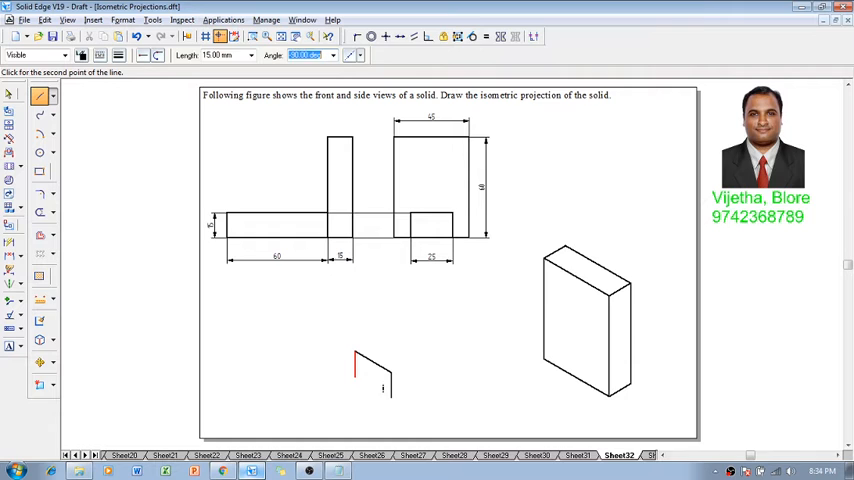
left_click(390, 390)
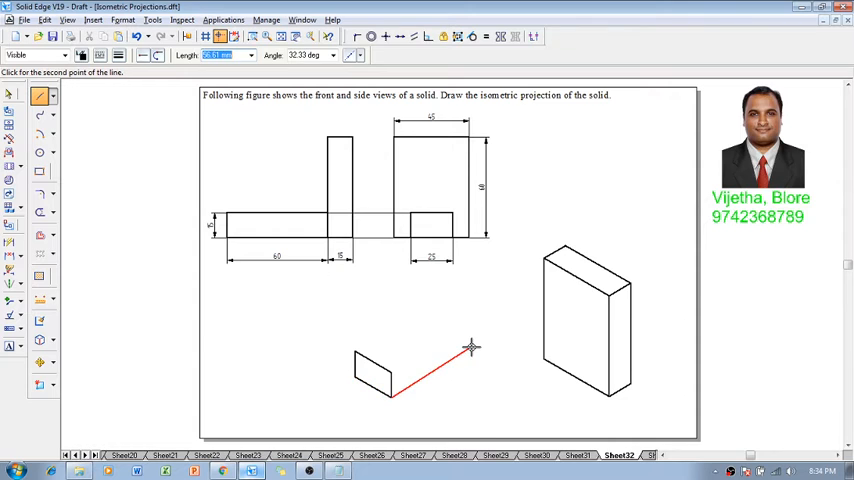
left_click(470, 348)
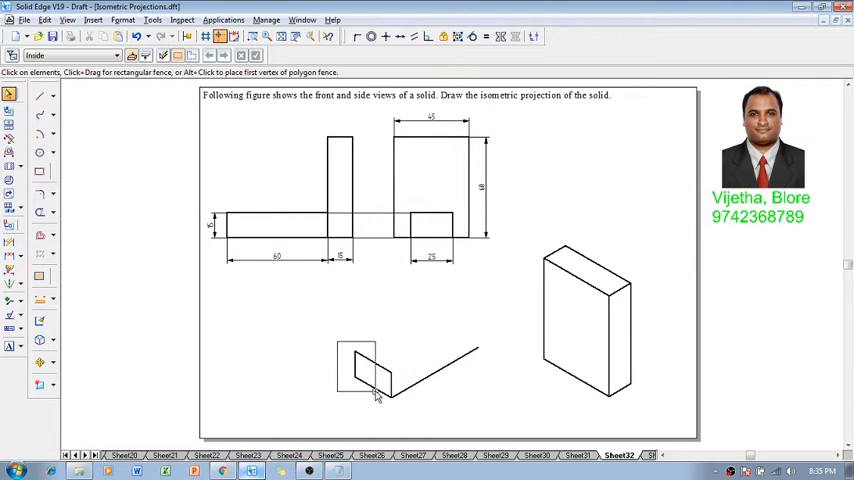
left_click(44, 362)
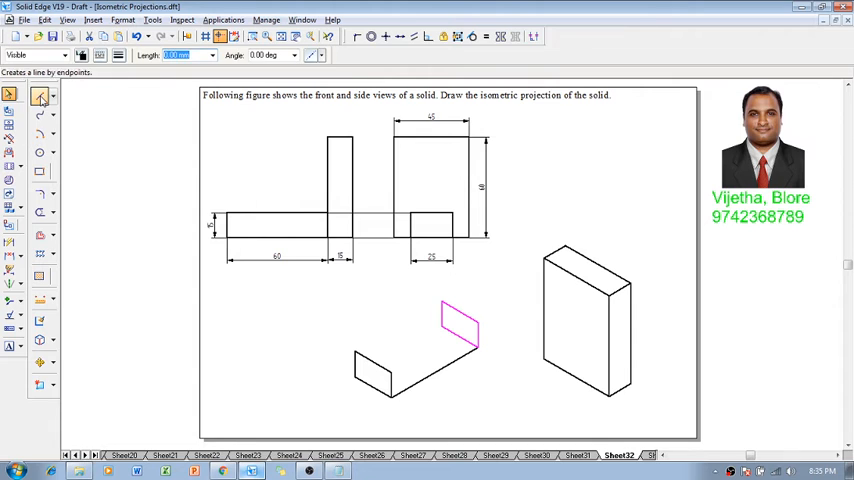
Step: Draw the edge joining the two end faces of the base block
left_click(442, 304)
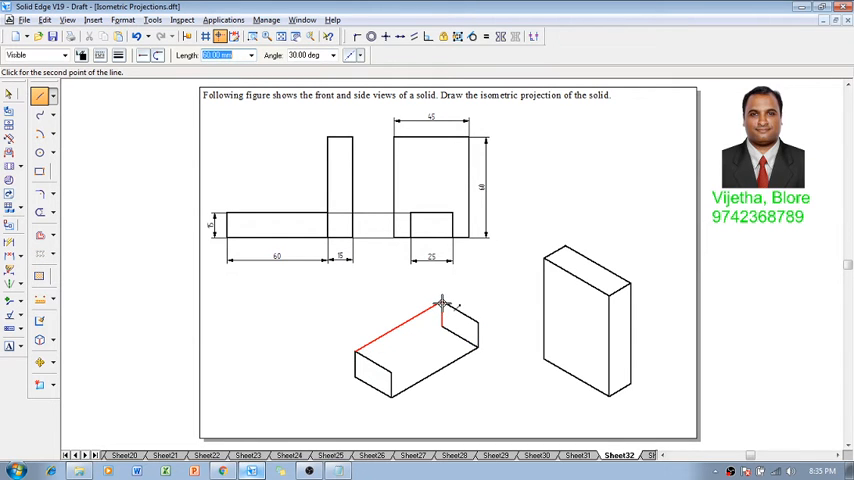
left_click(484, 328)
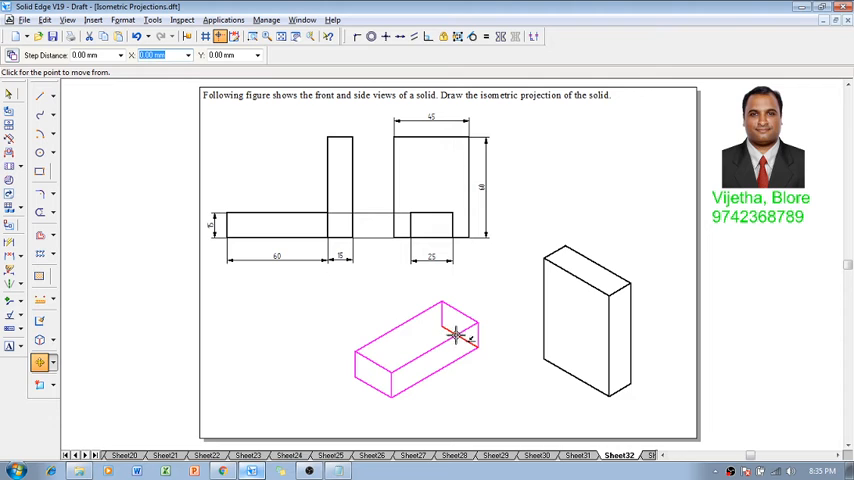
mouse_move(456, 336)
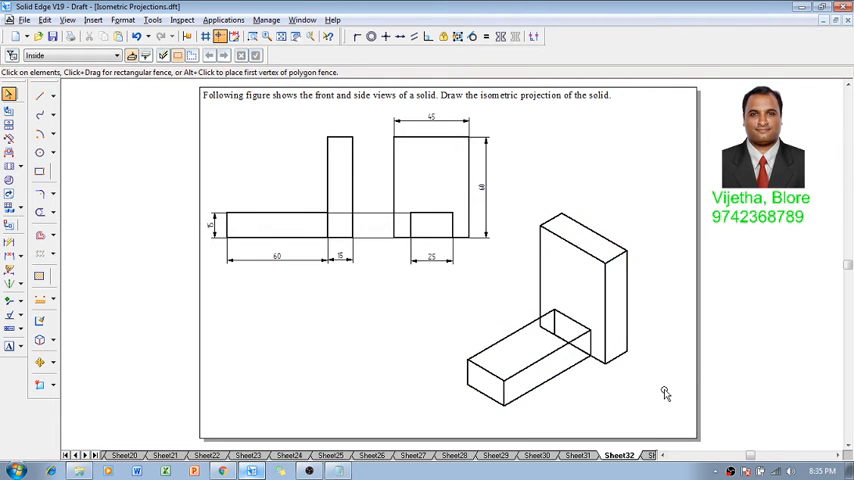
Step: Trim away the hidden edge inside the junction of the two blocks
left_click(42, 212)
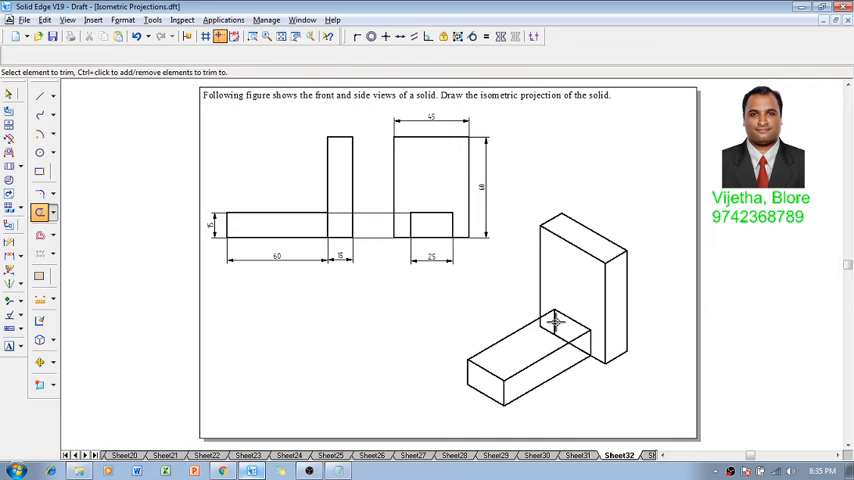
mouse_move(556, 336)
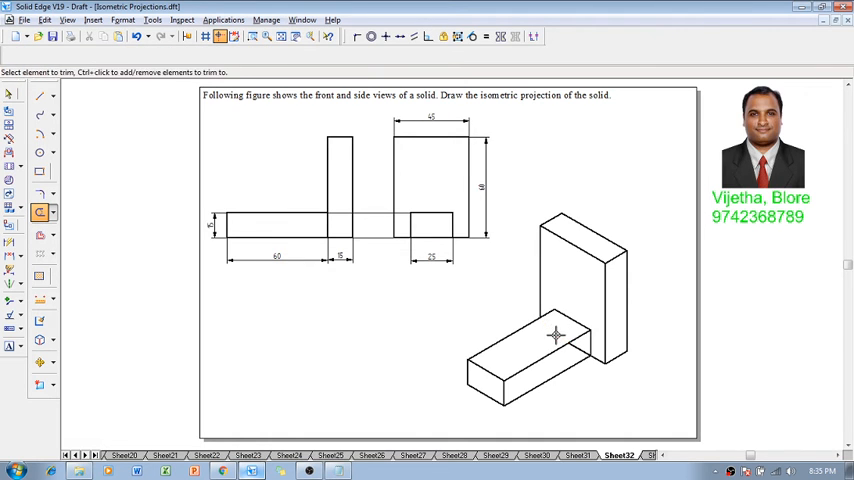
left_click(556, 336)
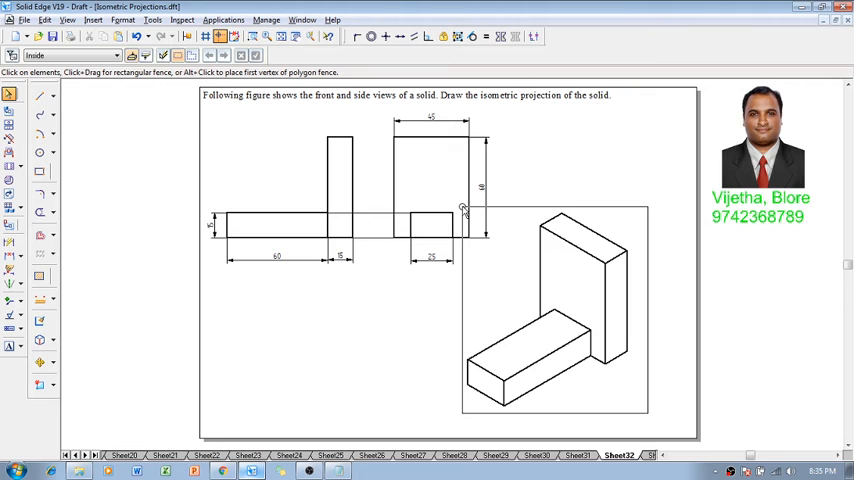
Step: Fence-select the whole isometric L-solid and choose Scale from the Move flyout
left_click(560, 300)
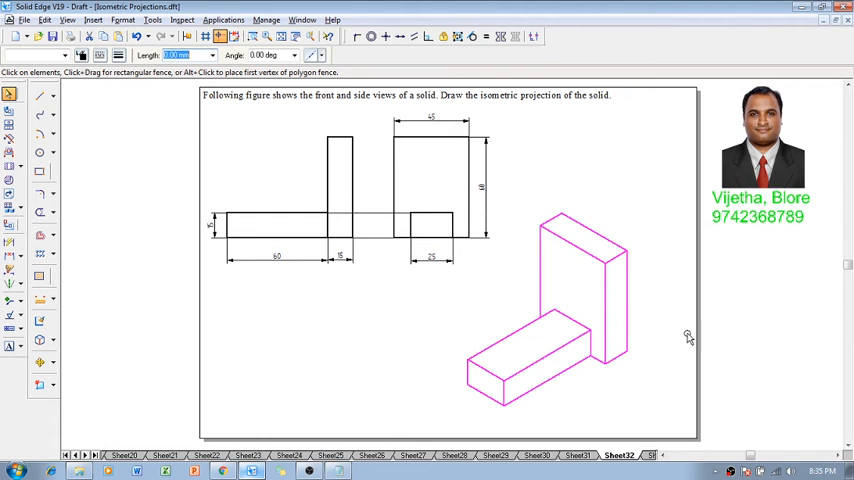
left_click(40, 362)
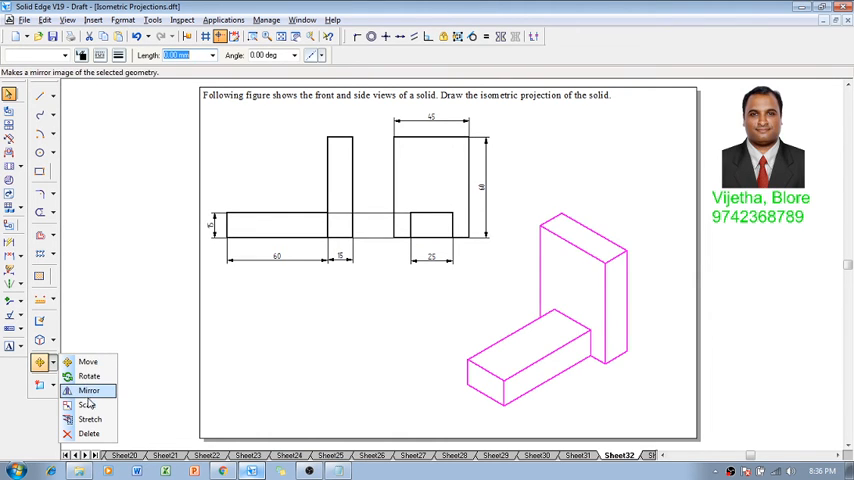
left_click(88, 404)
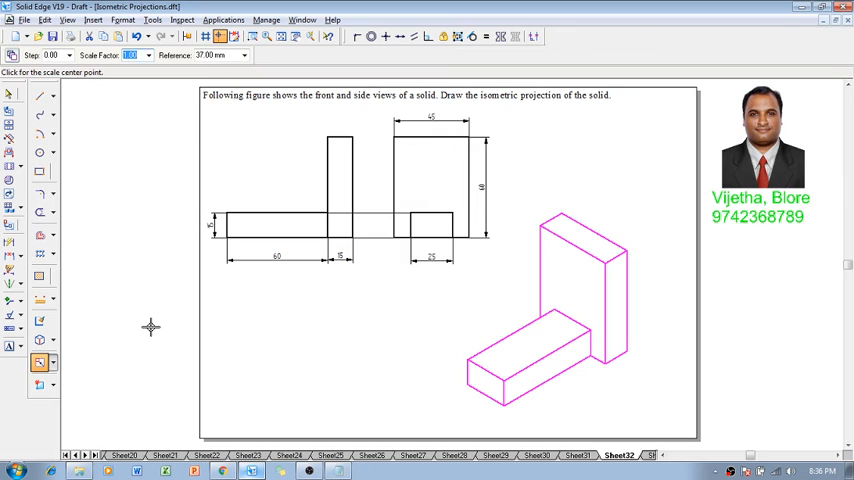